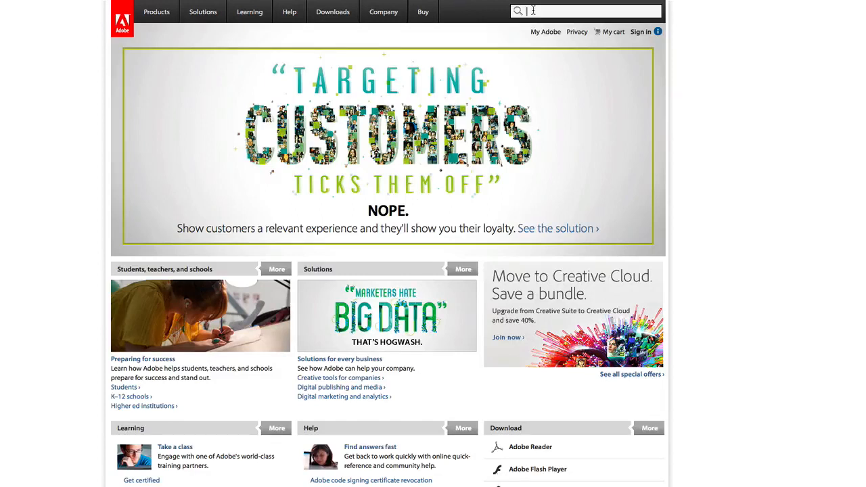
Step: Search Adobe.com for "lightroom export plug in" to list export plug-in results
type("lightroom export")
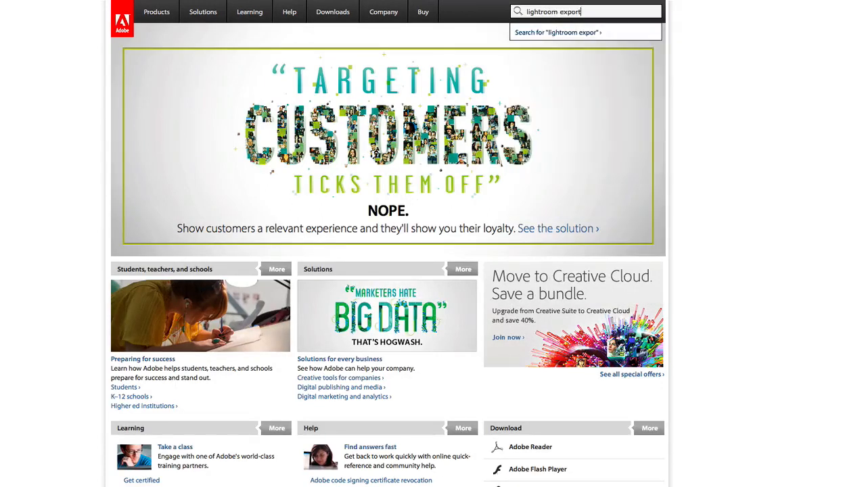
key("Return")
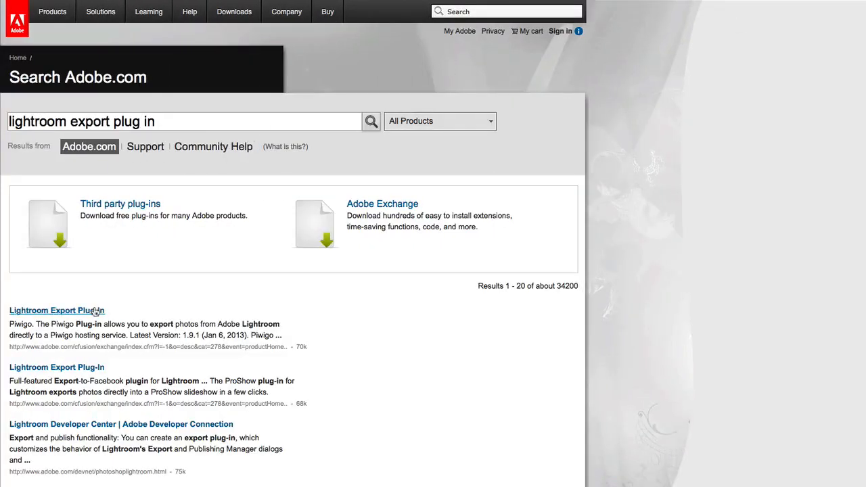
Step: From the Lightroom Export Plug-In listings, download the NextGEN Gallery plug-in
left_click(57, 309)
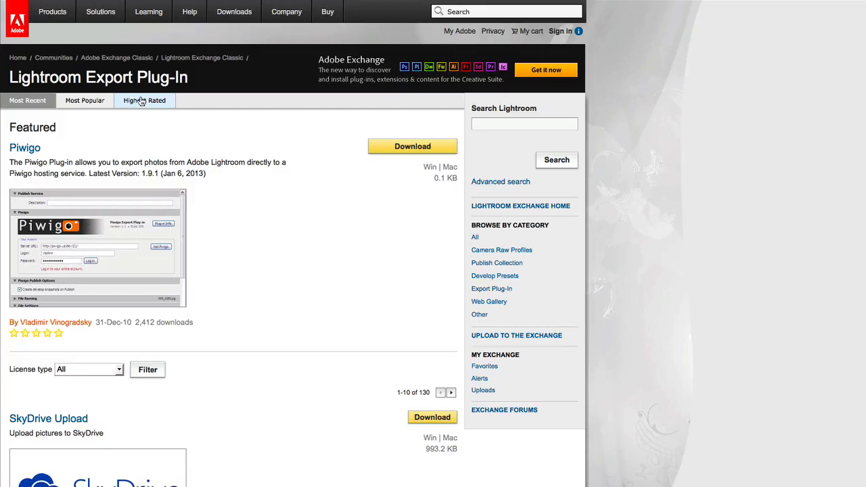
scroll("down", 3)
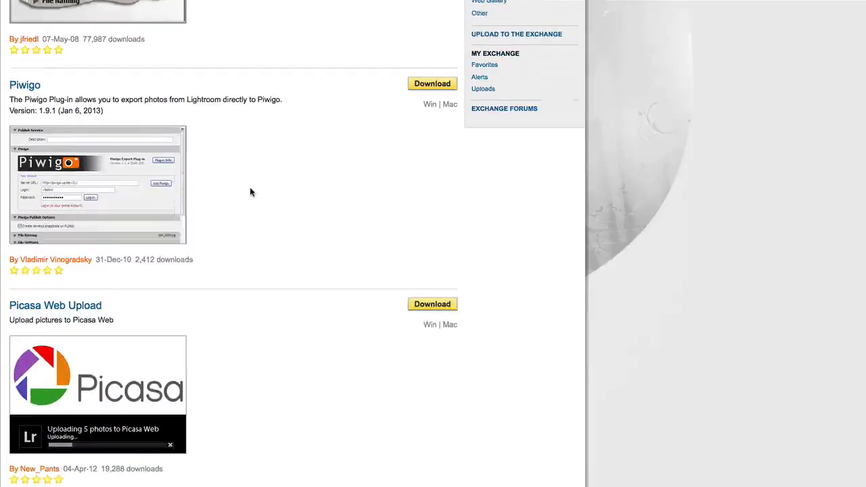
scroll("down", 3)
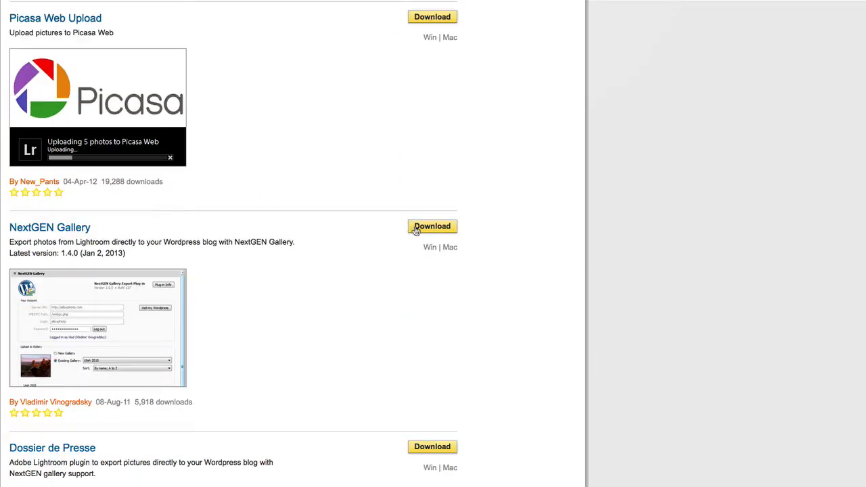
left_click(431, 226)
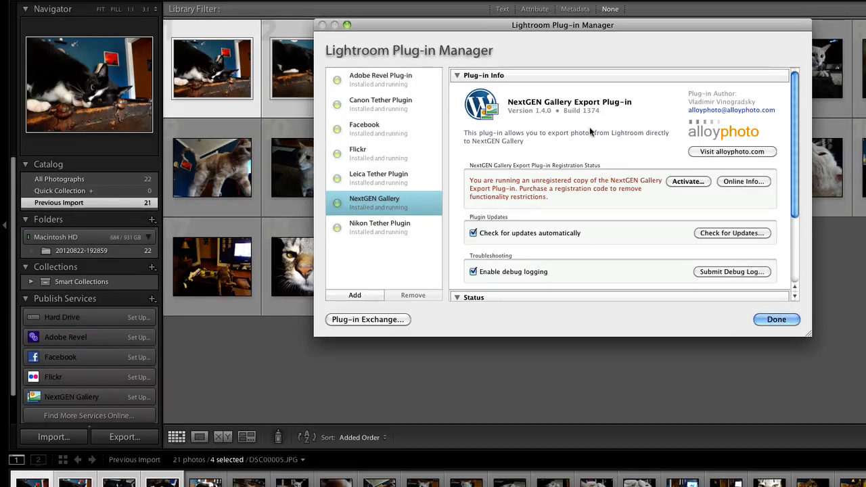
Step: Leave the Plug-in Manager with NextGEN Gallery 1.4.0 running and show its Album of three new photos
left_click(777, 319)
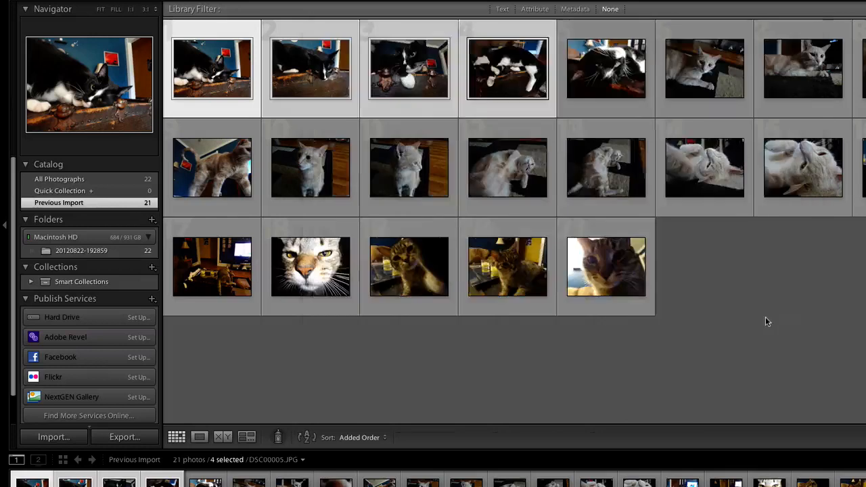
left_click(72, 396)
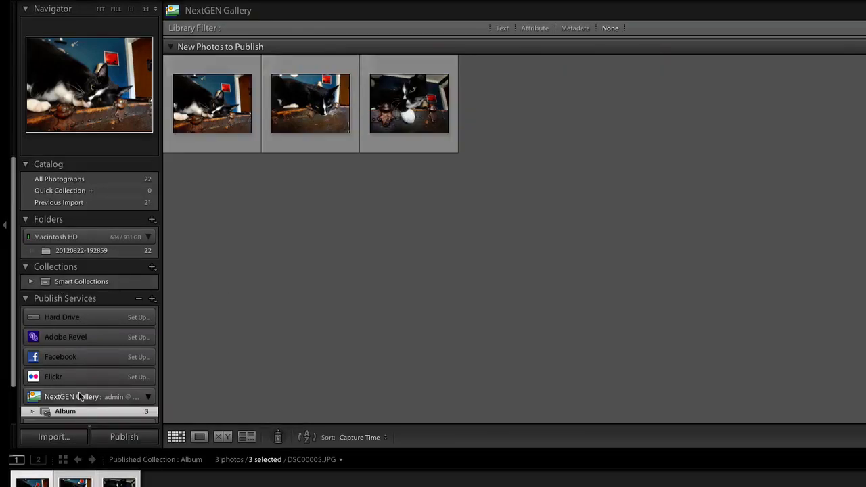
Step: Log the NextGEN Gallery publish service in to the WordPress site as admin and save its settings
left_click(122, 396)
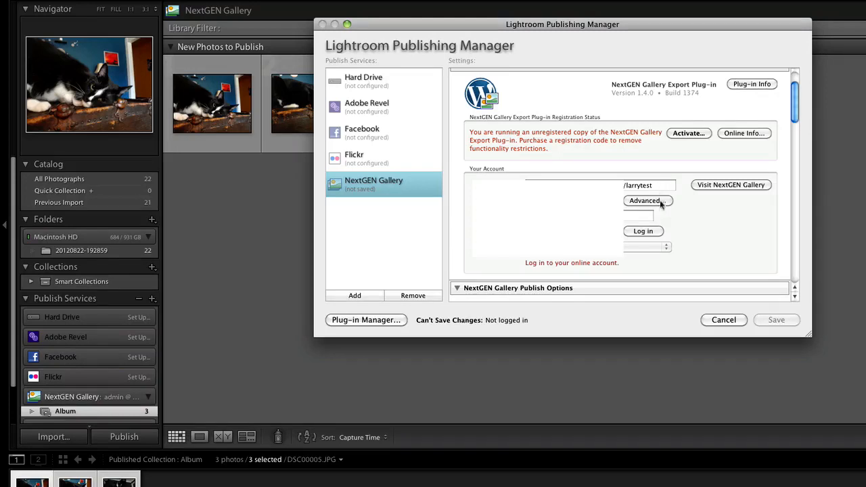
mouse_move(655, 230)
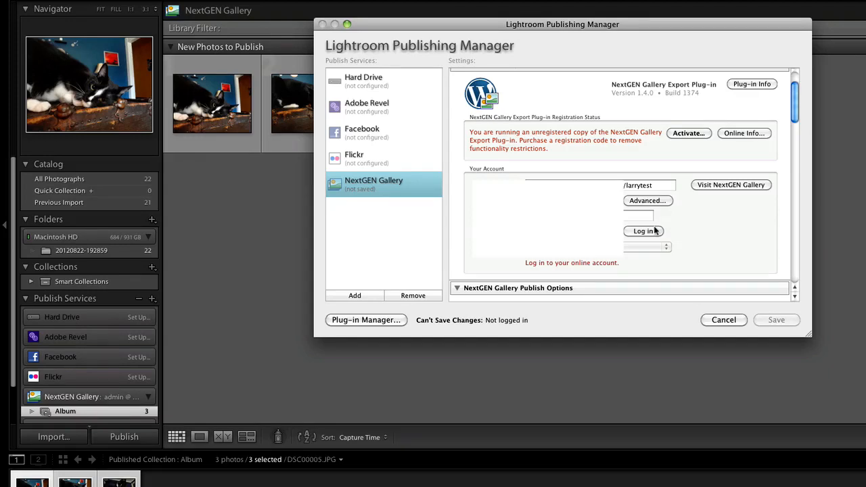
left_click(641, 230)
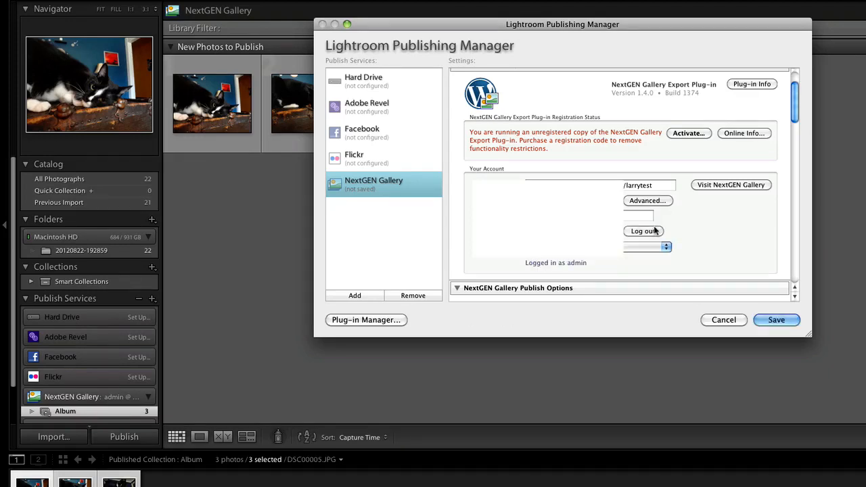
mouse_move(776, 319)
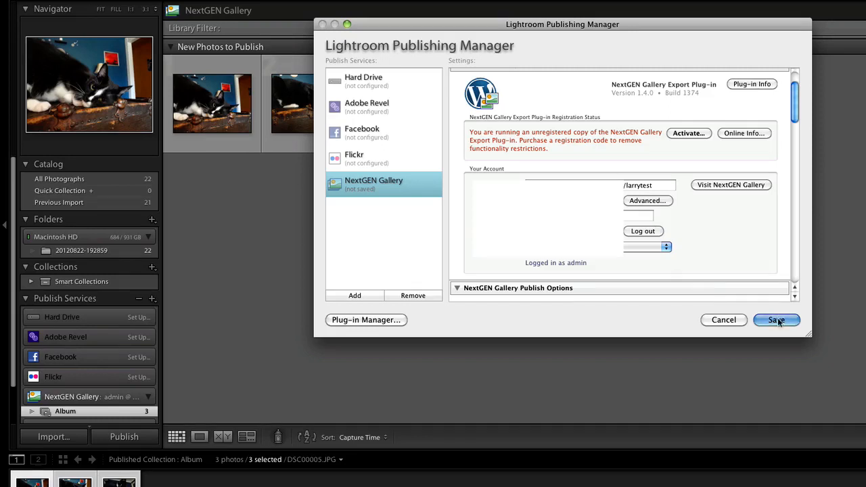
left_click(776, 319)
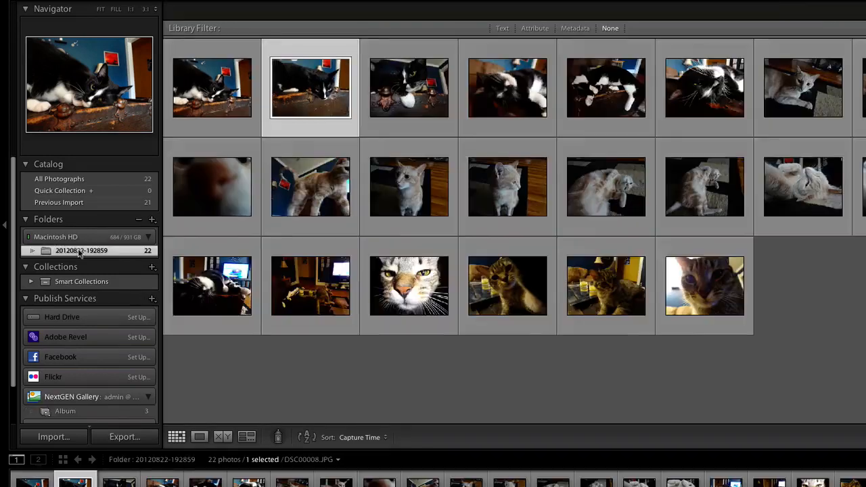